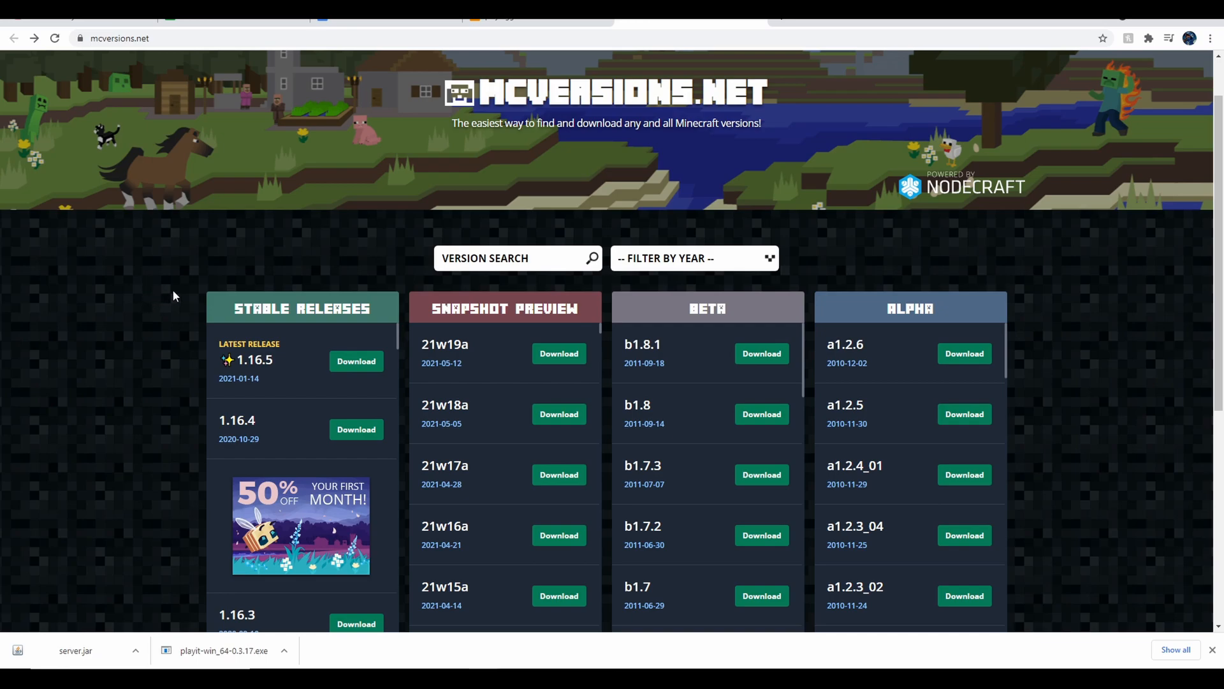
{"action": "mouse_move", "coordinate": [663, 250]}
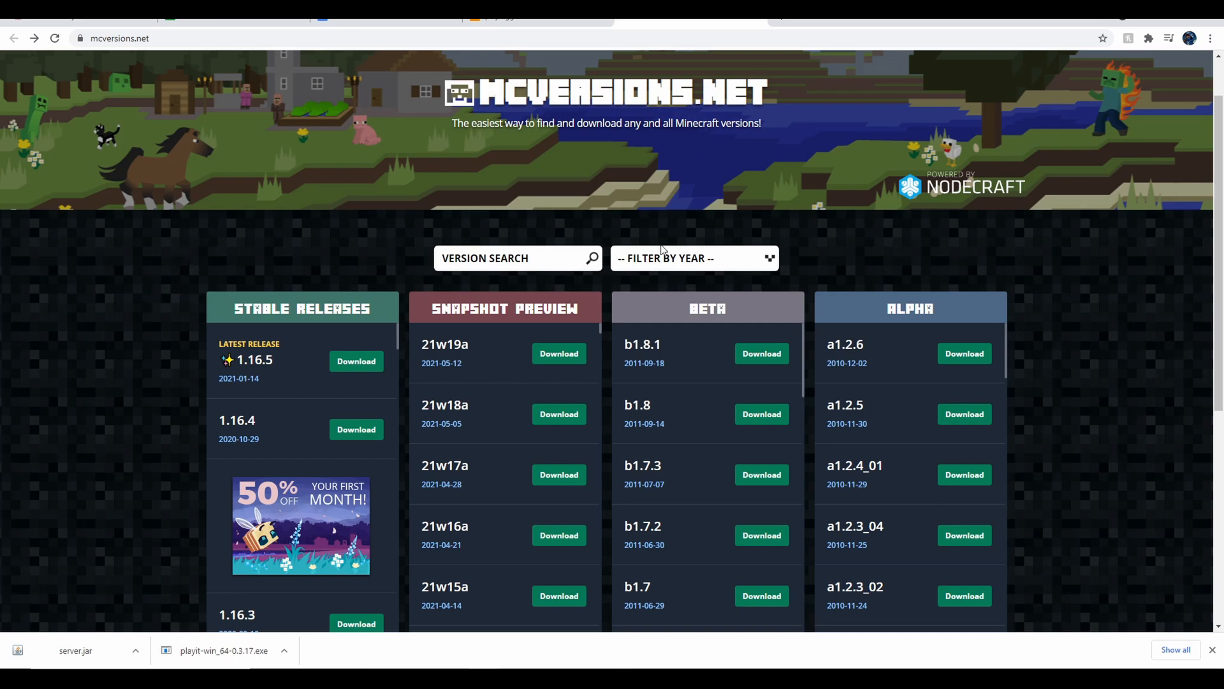
Step: Run server.jar to generate the world folder plus banned-ips, ops, usercache and whitelist JSONs
{"action": "scroll", "scroll_direction": "down", "scroll_amount": 3}
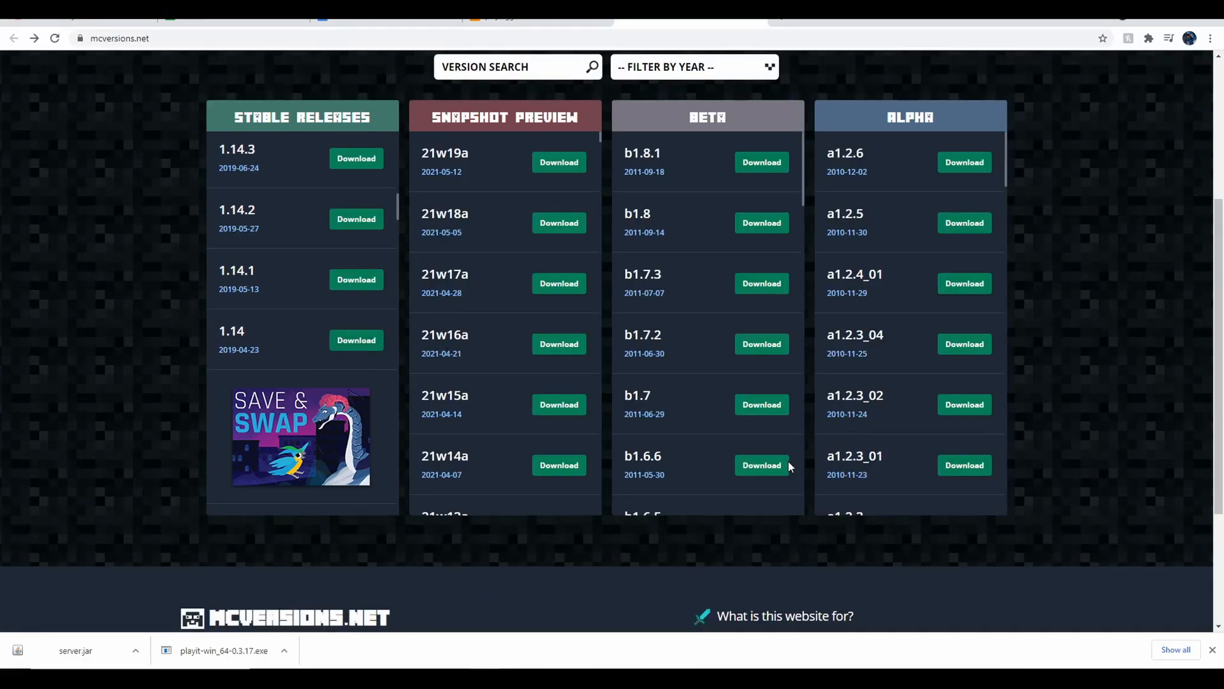
{"action": "scroll", "scroll_direction": "up", "scroll_amount": 3}
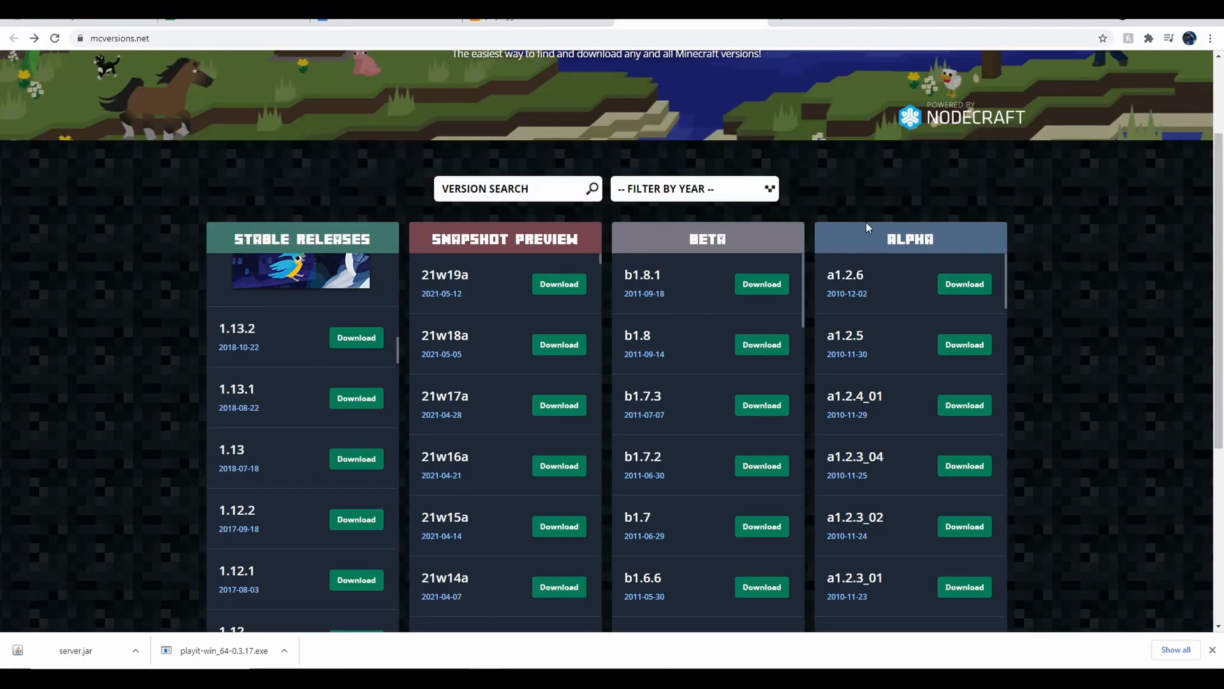
{"action": "scroll", "scroll_direction": "up", "scroll_amount": 3}
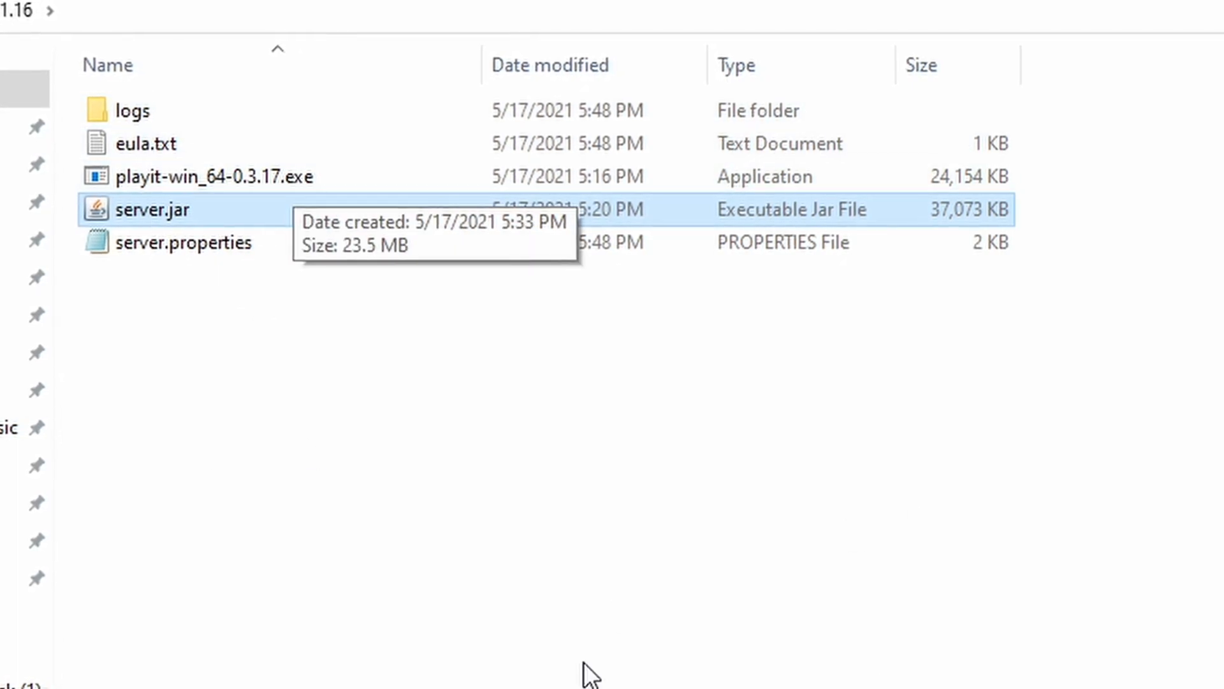
{"action": "left_click", "coordinate": [180, 168]}
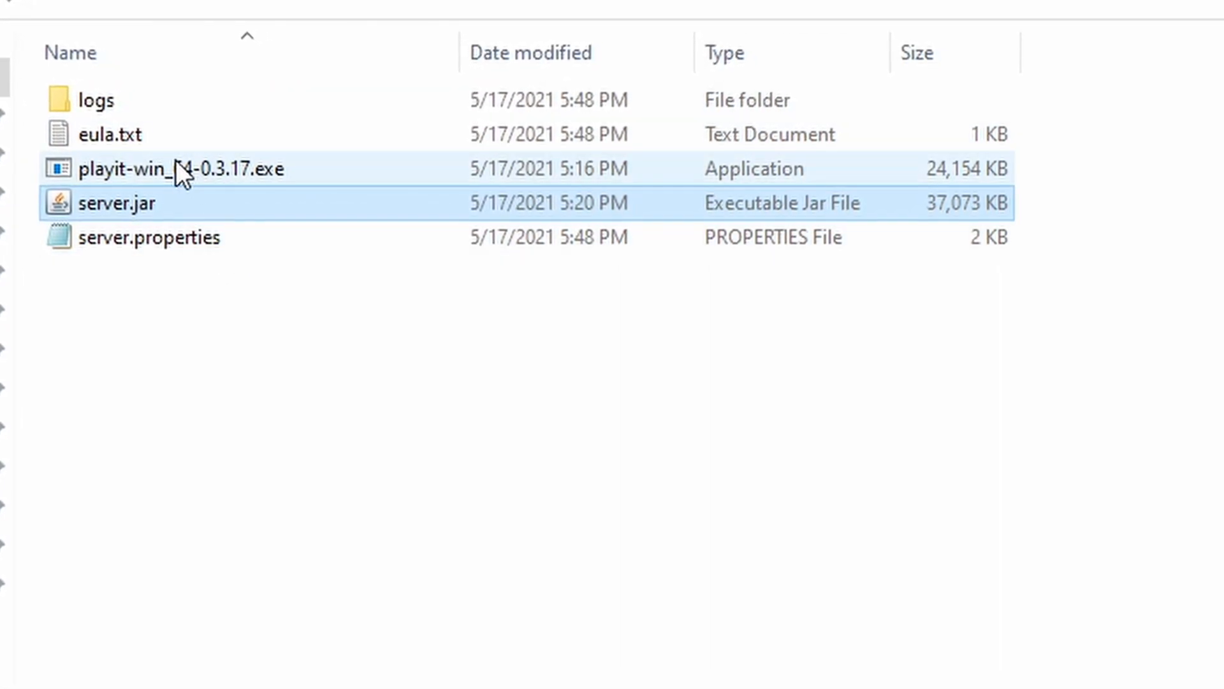
{"action": "double_click", "coordinate": [117, 203]}
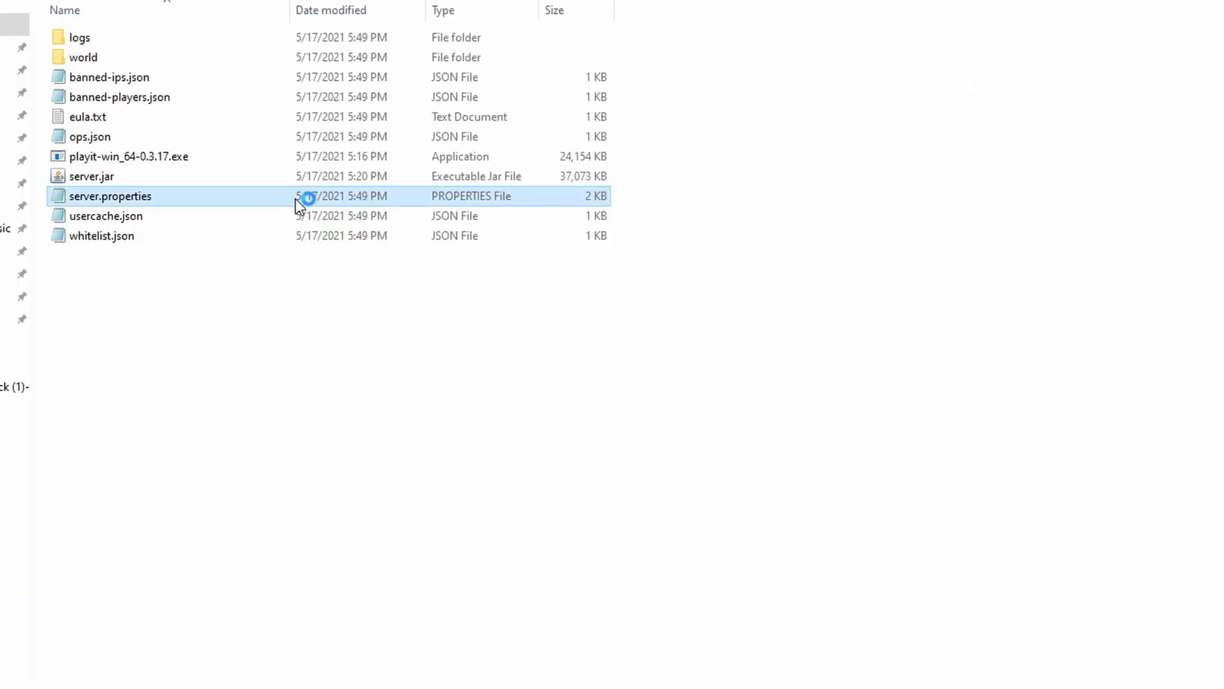
Step: Open server.properties in Notepad and save the reviewed server settings
{"action": "double_click", "coordinate": [110, 196]}
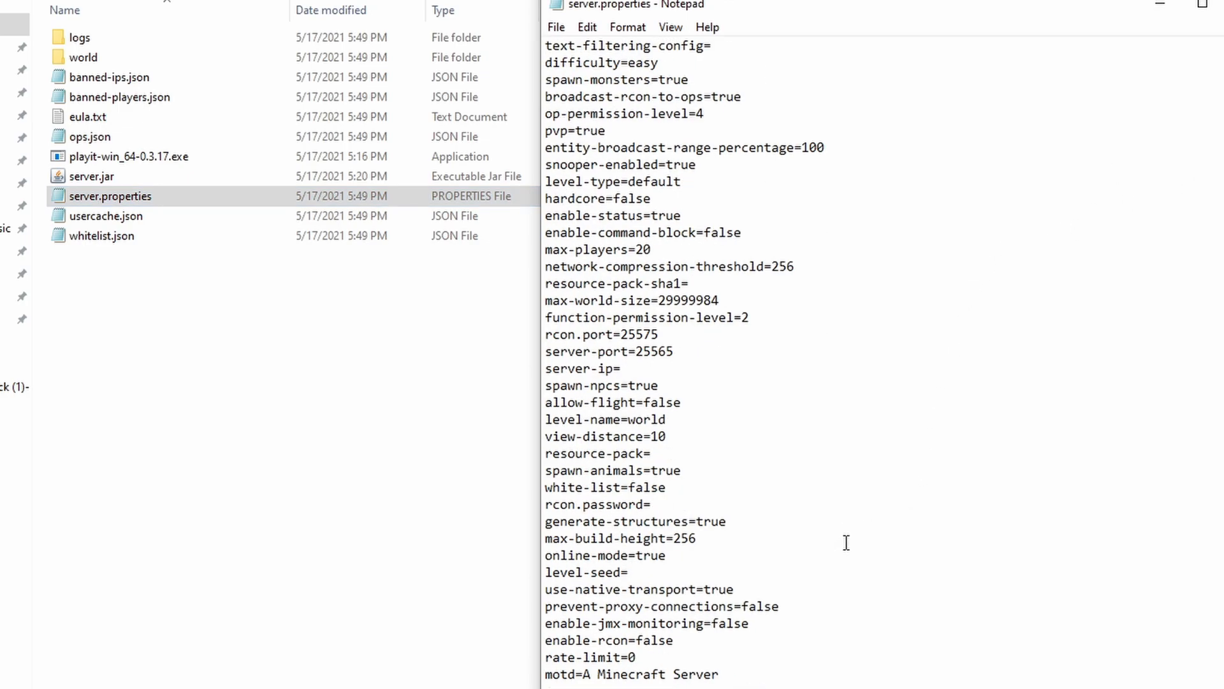
{"action": "left_click", "coordinate": [667, 436]}
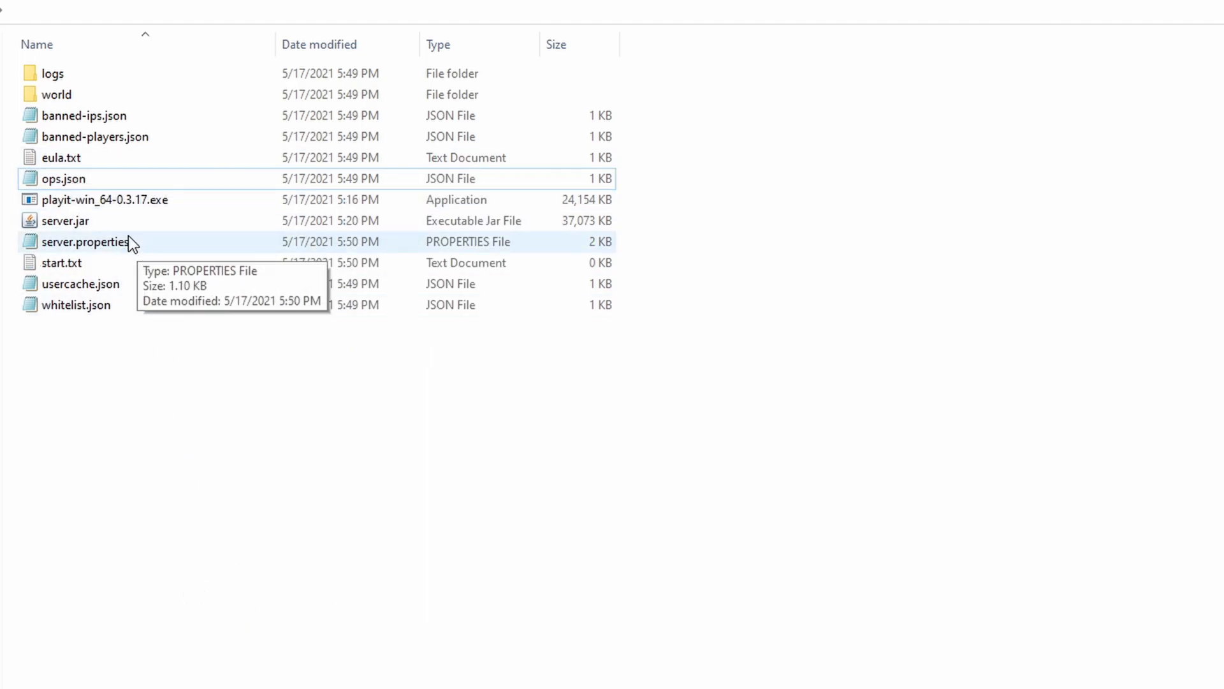
Step: Open the new empty start file in Notepad
{"action": "left_click", "coordinate": [61, 262]}
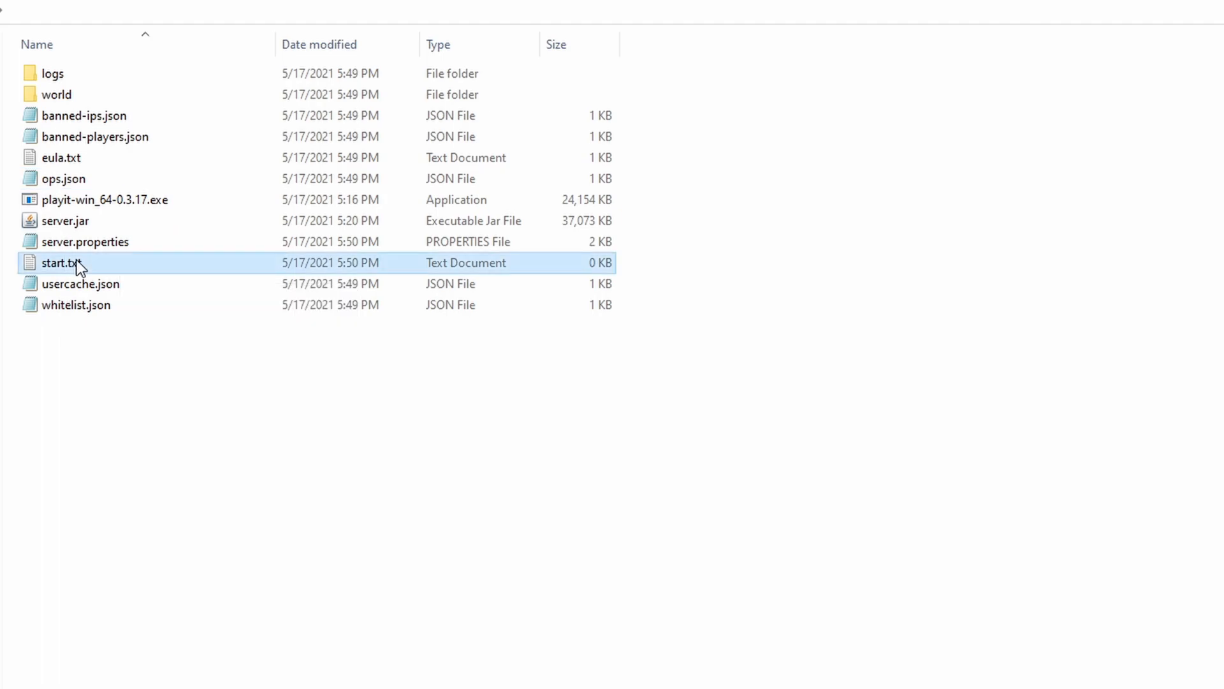
{"action": "double_click", "coordinate": [55, 263]}
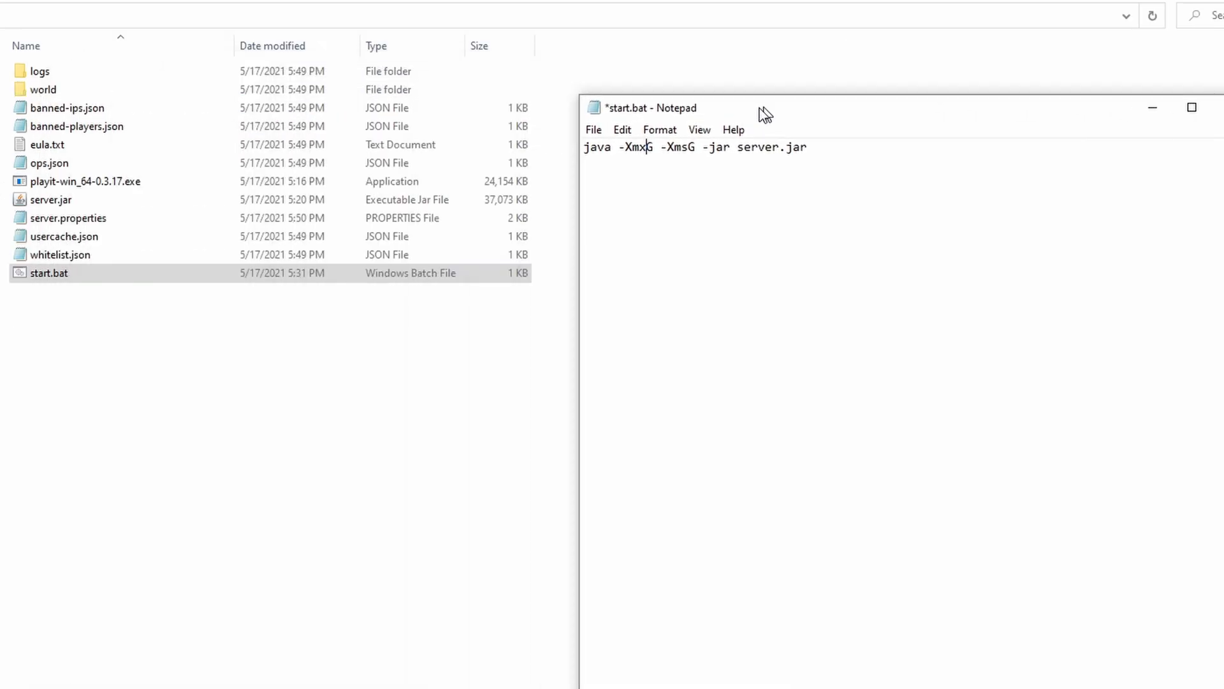
Step: Write 'java -Xmx6G -Xms2G -jar server.jar' into start.bat, then save and close it
{"action": "type", "text": "1"}
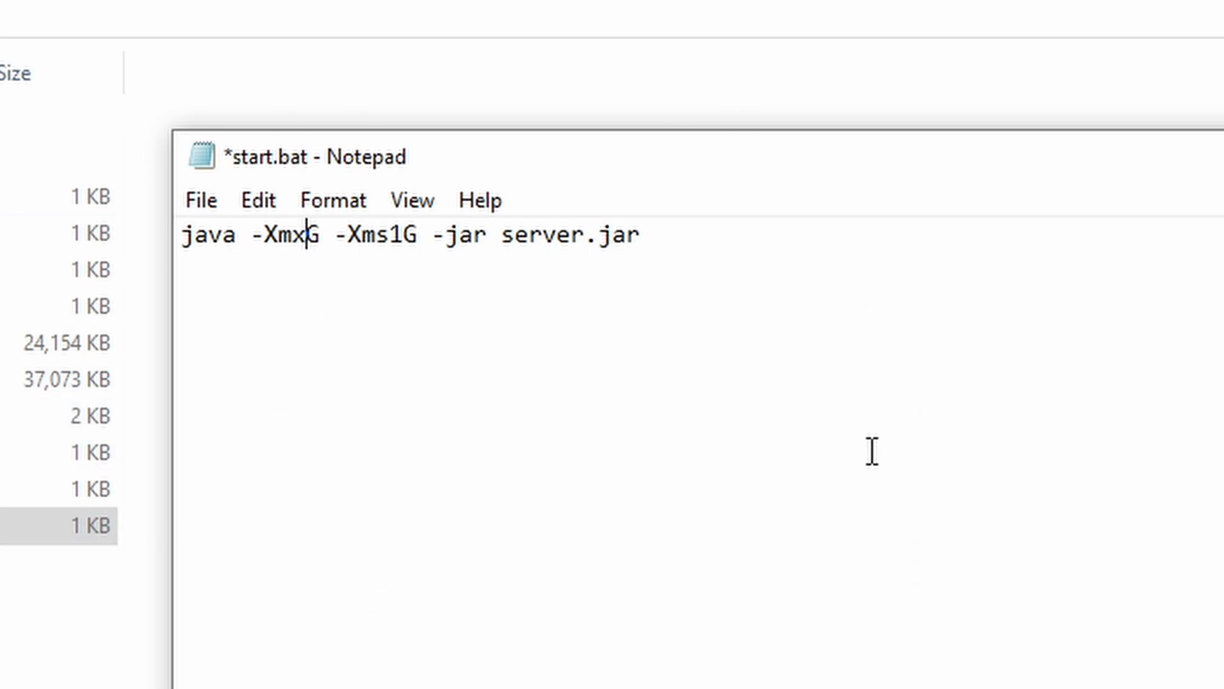
{"action": "mouse_move", "coordinate": [550, 70]}
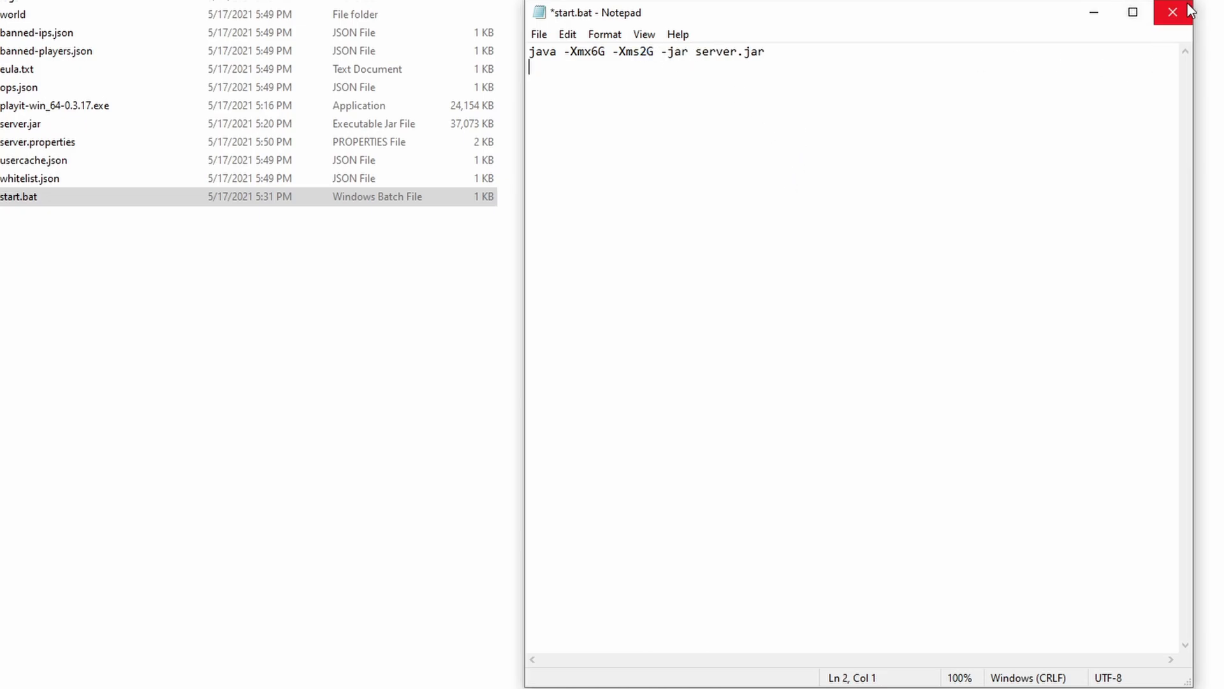
{"action": "left_click", "coordinate": [1172, 11]}
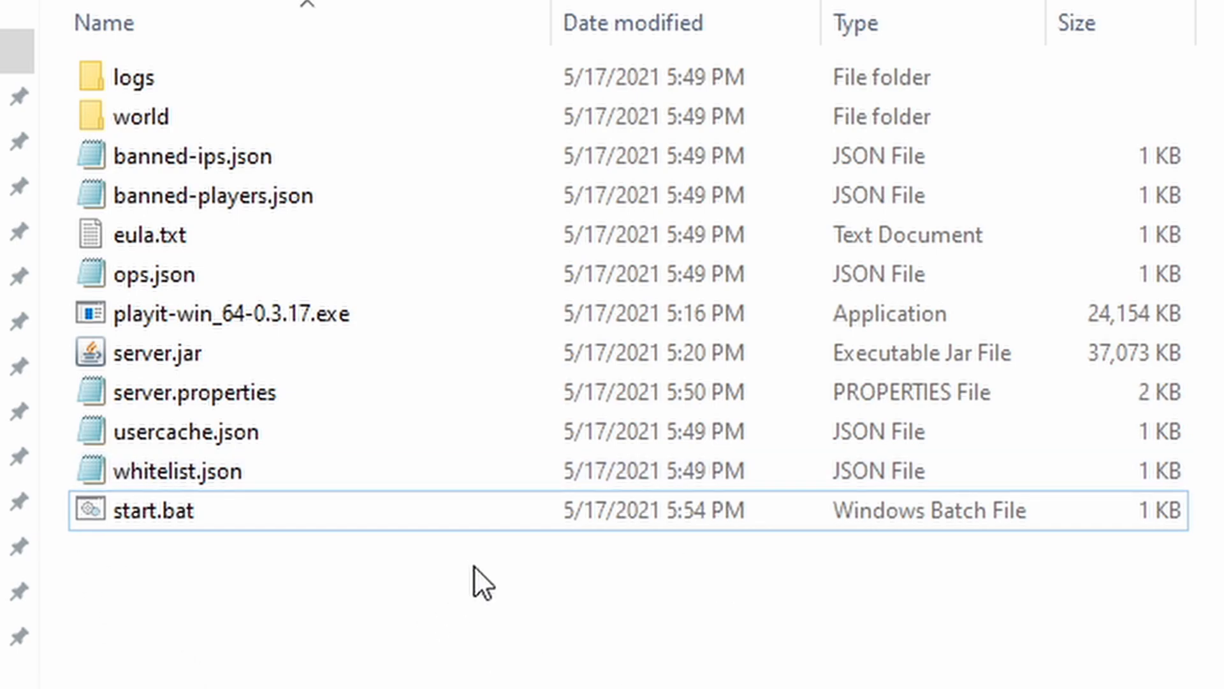
{"action": "mouse_move", "coordinate": [149, 554]}
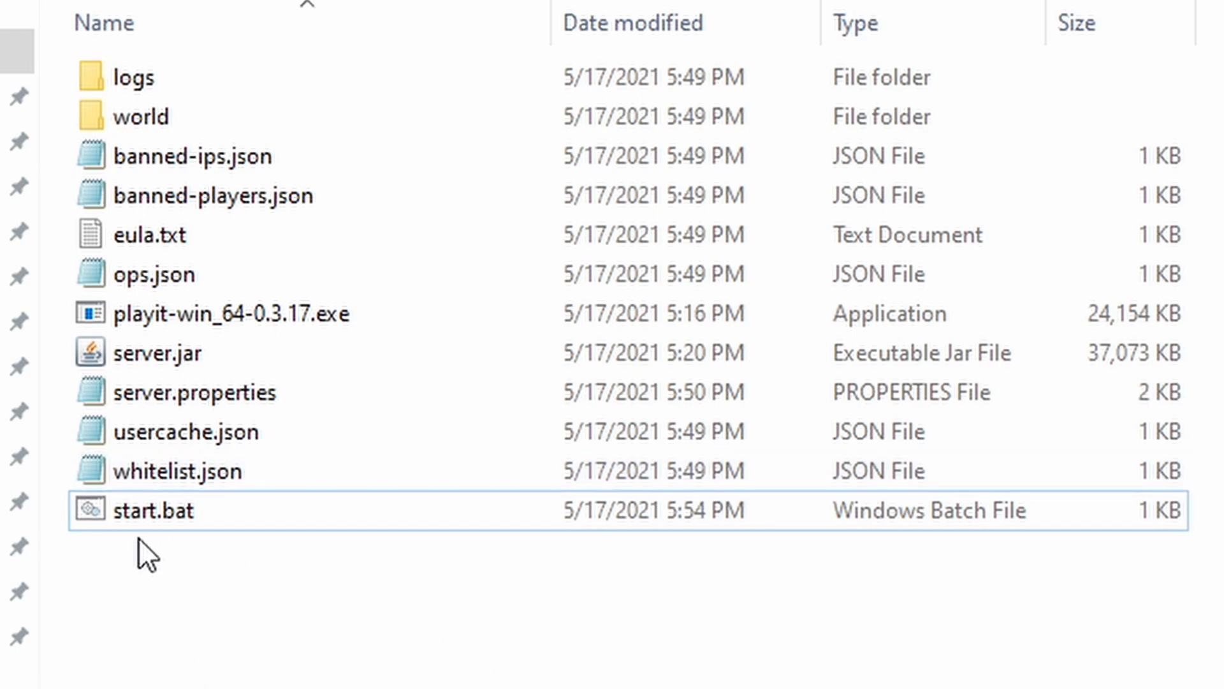
Step: Create a new empty .txt document in the server folder
{"action": "double_click", "coordinate": [234, 313]}
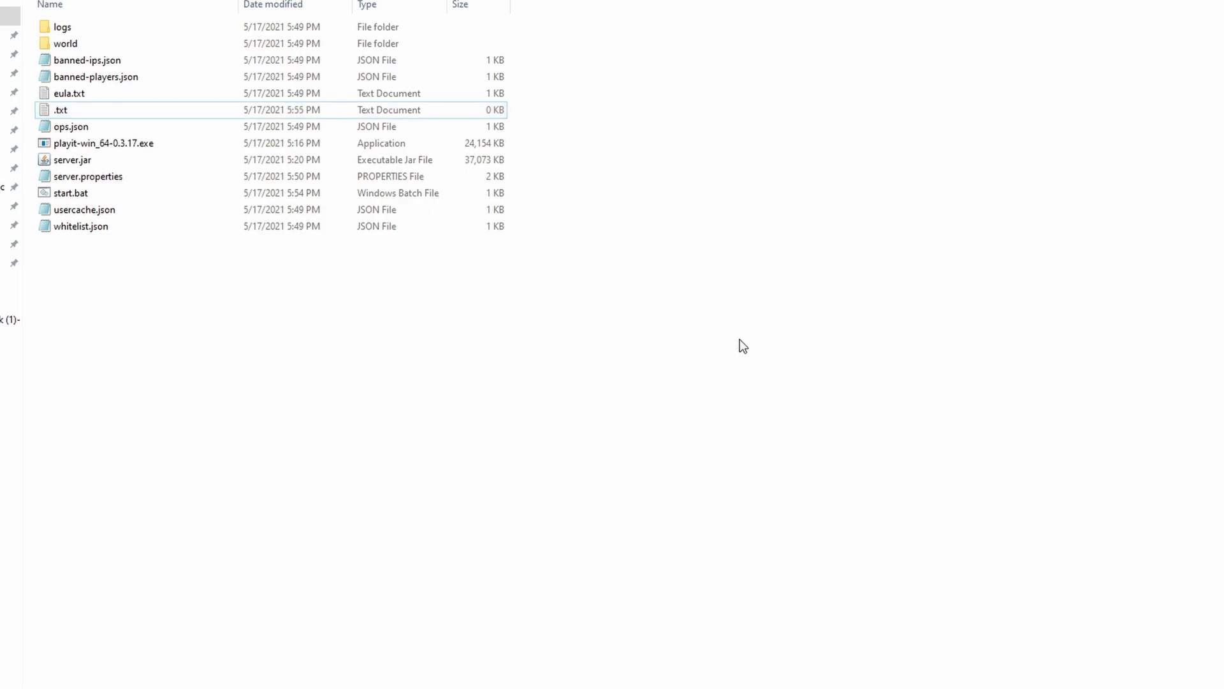
Step: Fill the new text file with PREFERRED_TUNNEL=ny3 and PREFERRED_THRESHOLD=1000
{"action": "double_click", "coordinate": [61, 109]}
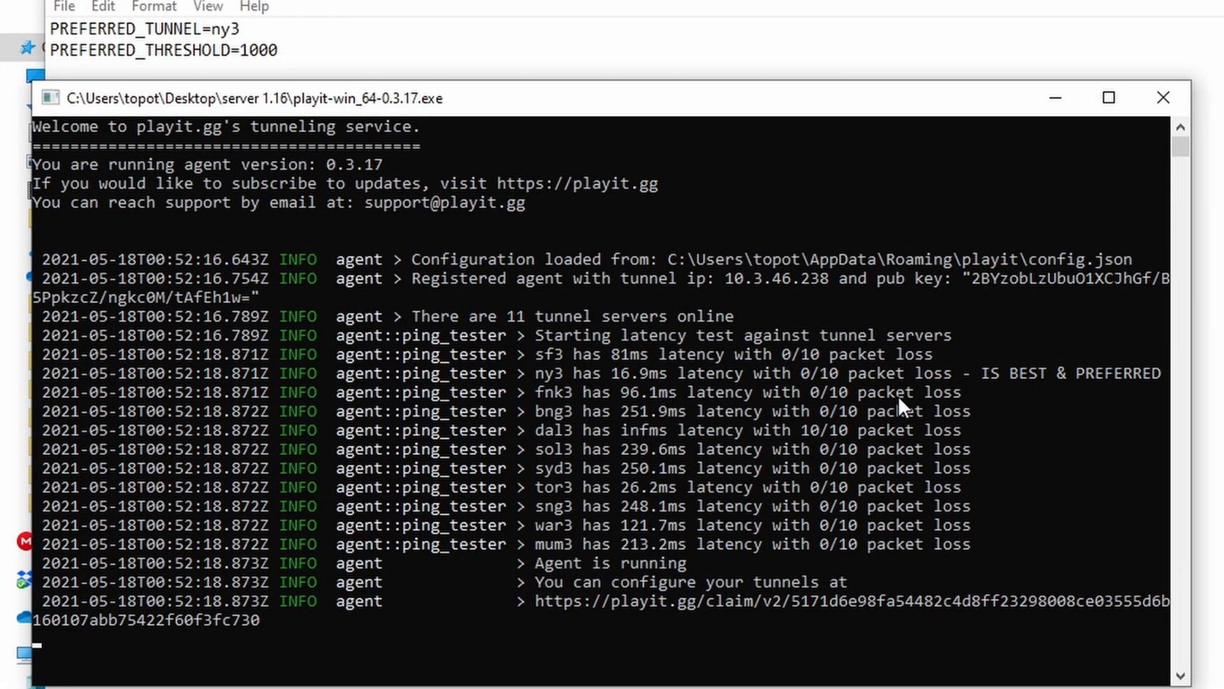
{"action": "mouse_move", "coordinate": [652, 367]}
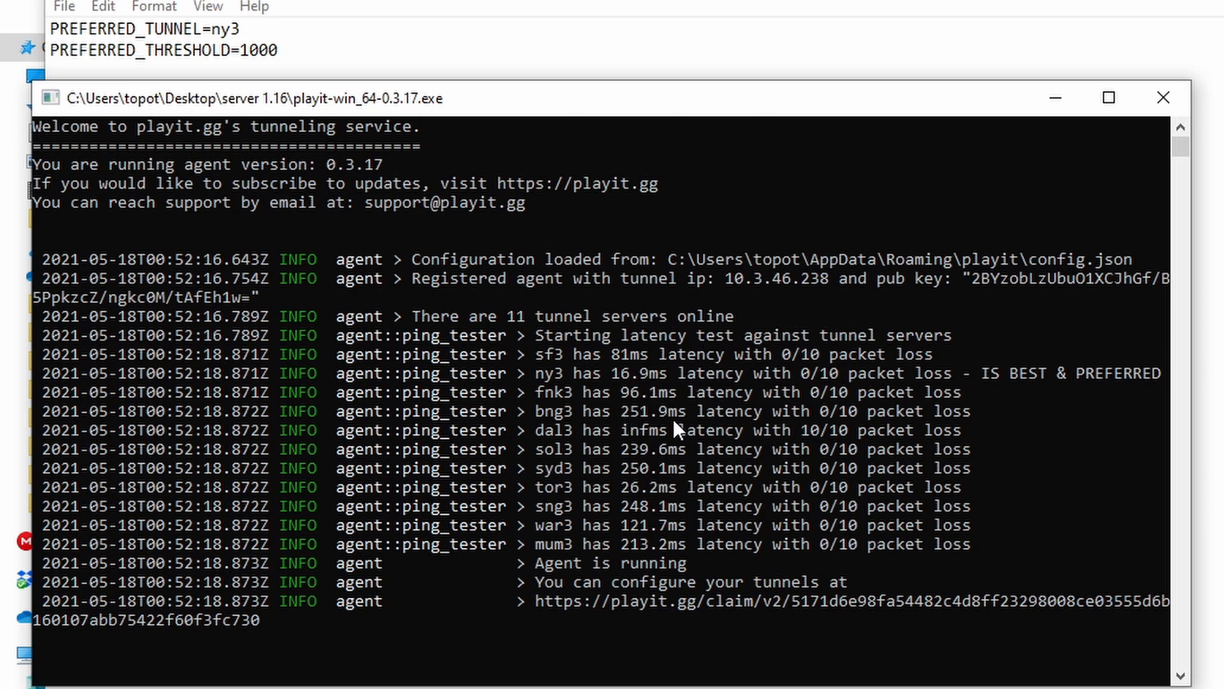
{"action": "mouse_move", "coordinate": [531, 516]}
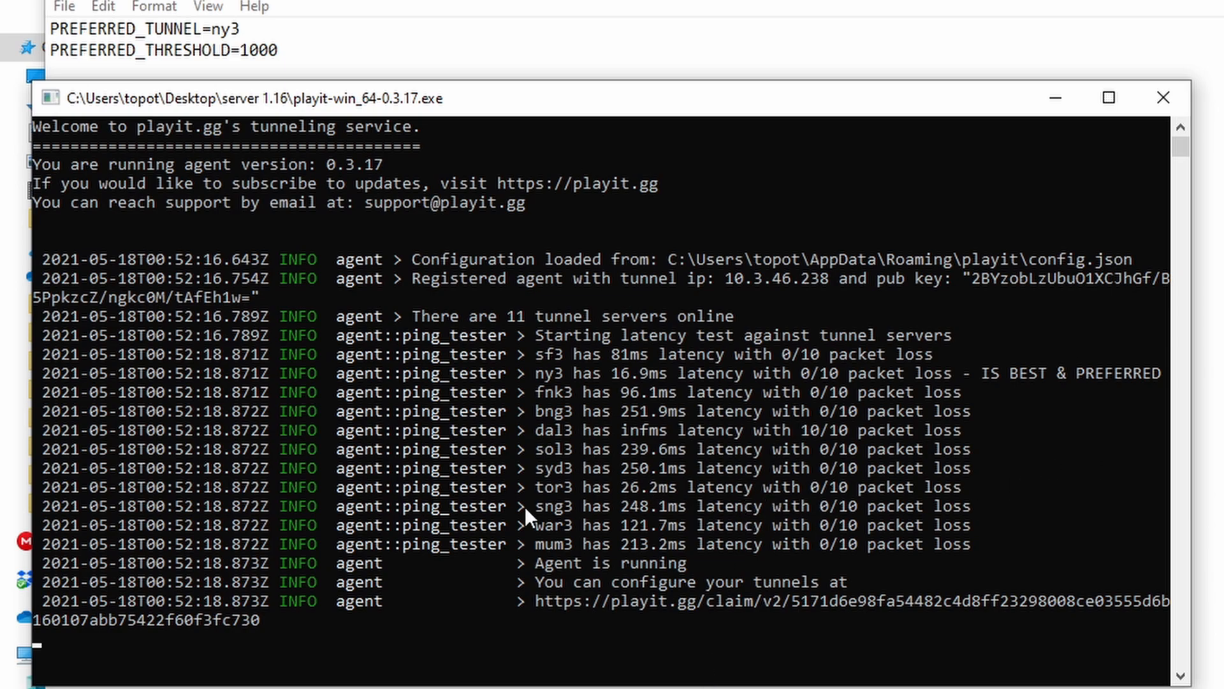
{"action": "mouse_move", "coordinate": [527, 562]}
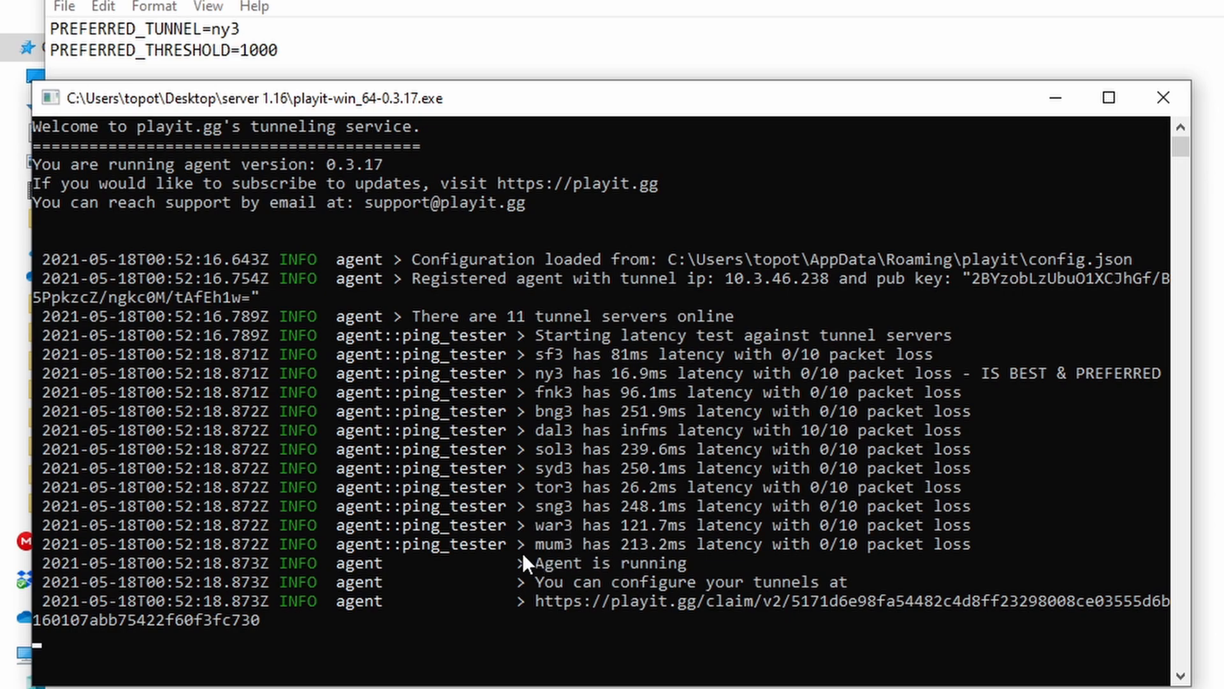
{"action": "mouse_move", "coordinate": [574, 400]}
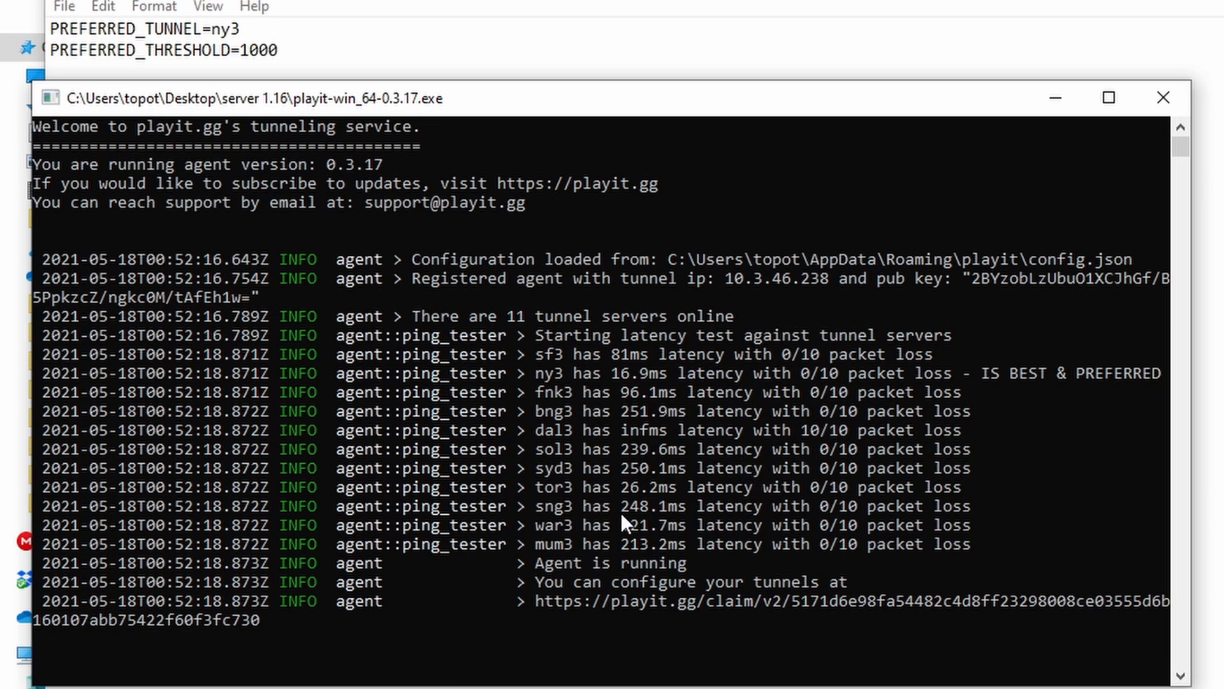
{"action": "mouse_move", "coordinate": [832, 480]}
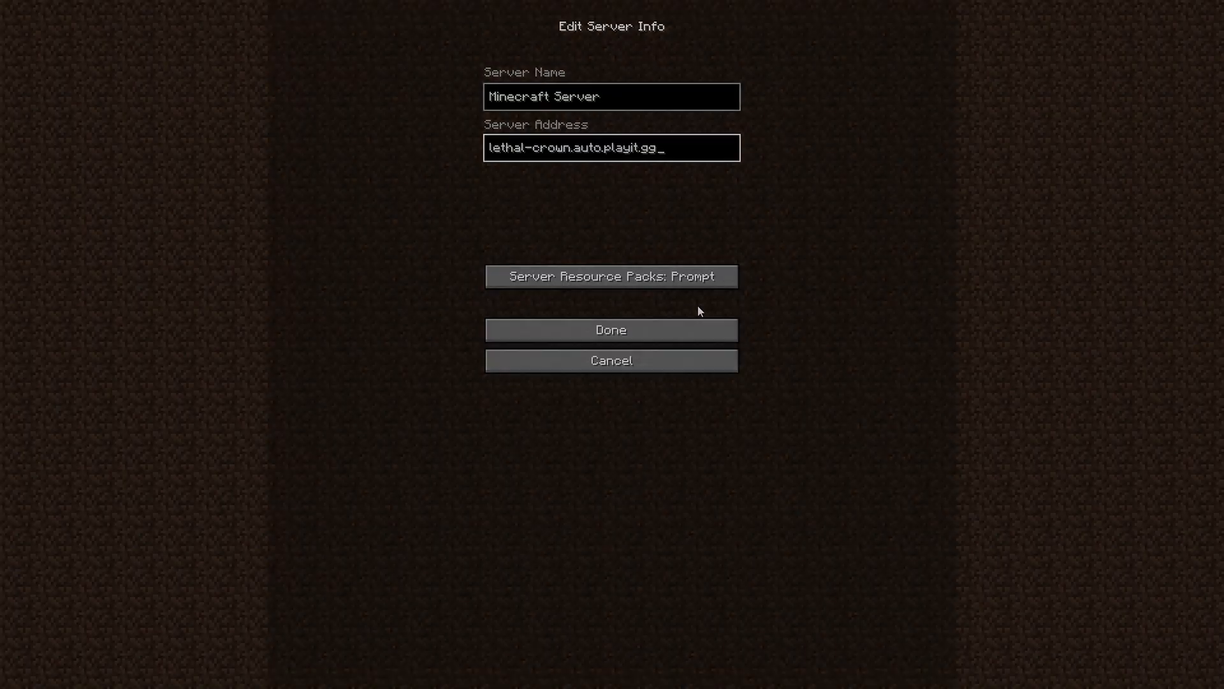
Step: Confirm the 'Minecraft Server' entry at lethal-crown.auto.playit.gg with Done
{"action": "left_click", "coordinate": [610, 329]}
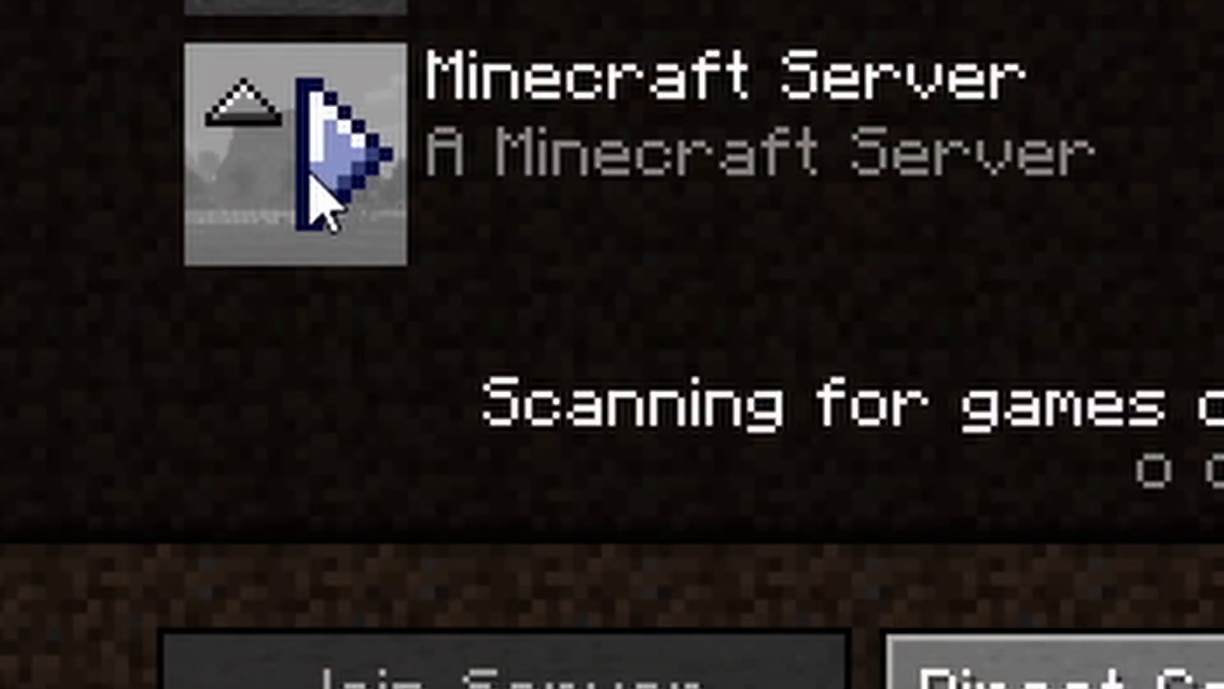